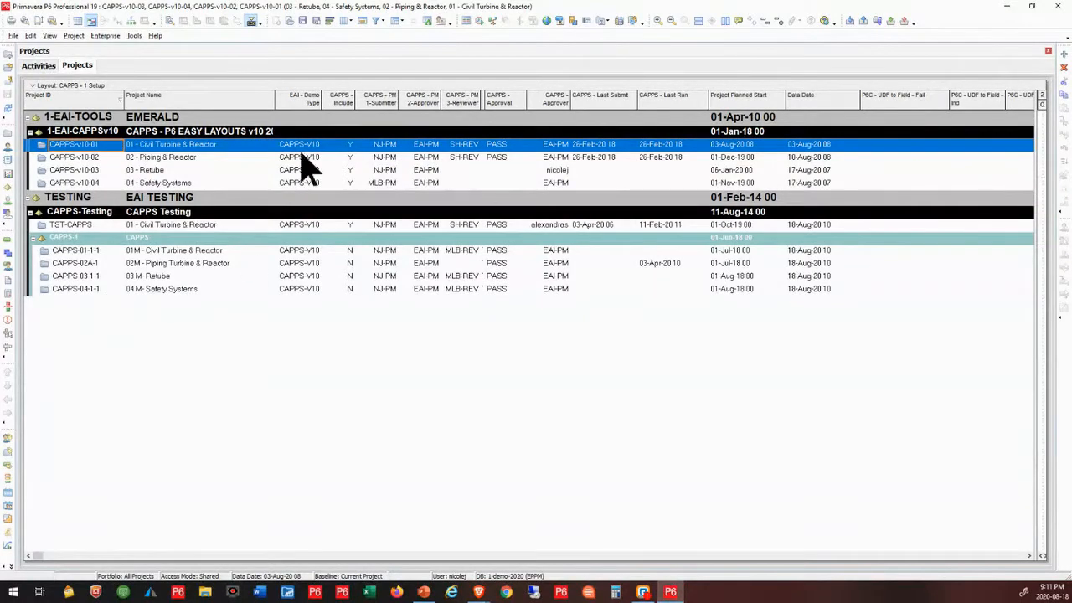
pyautogui.moveTo(226, 209)
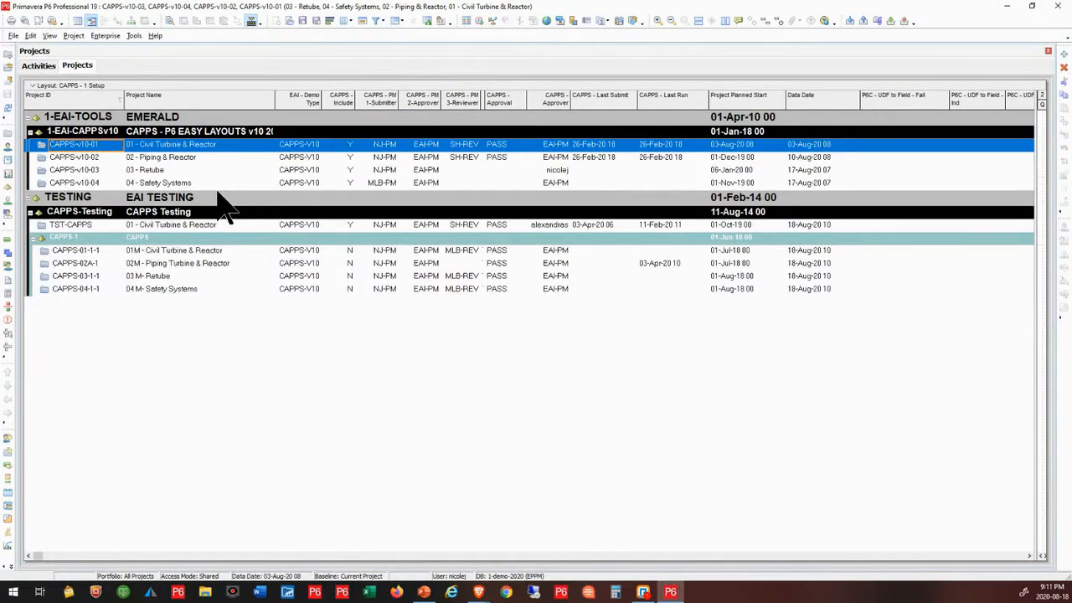
pyautogui.moveTo(126, 101)
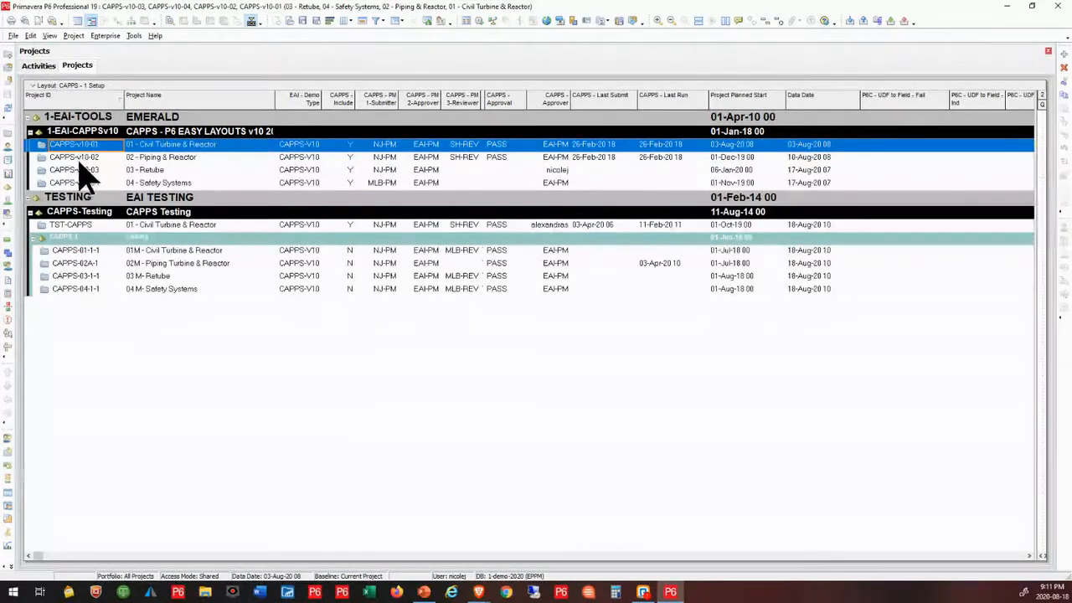
pyautogui.moveTo(209, 176)
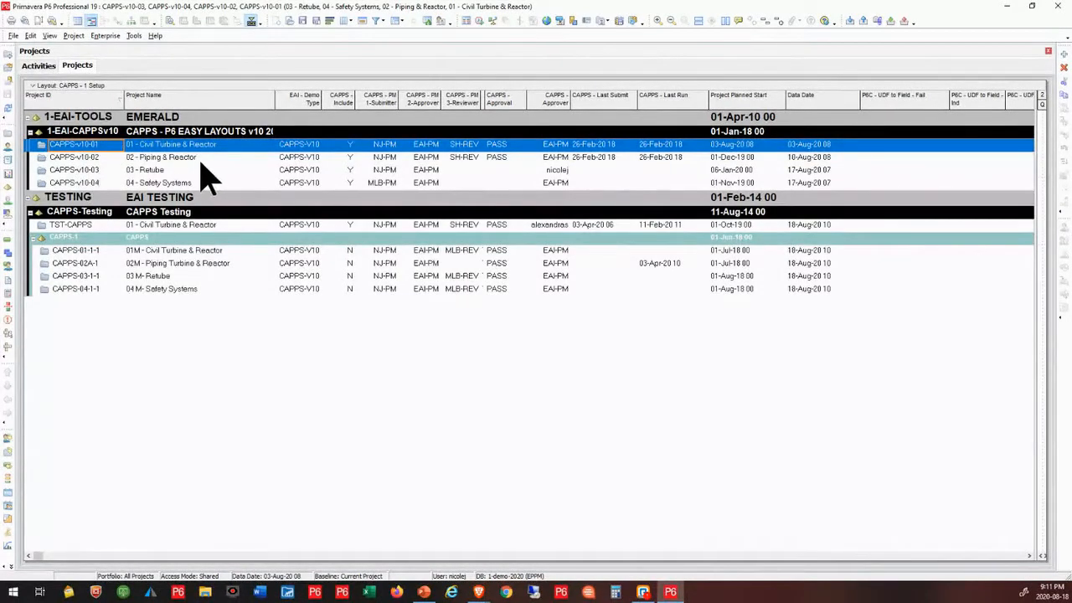
pyautogui.moveTo(260, 180)
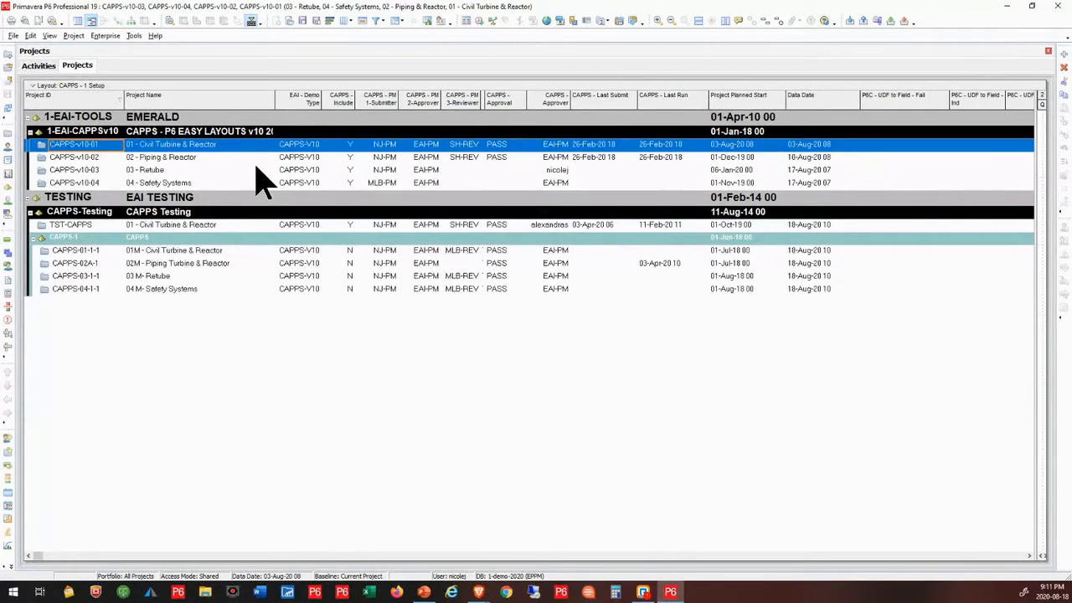
# Check CAPPS-v10-01's Y/N include code, then select the first activity's ENG-X vendor cell
pyautogui.click(340, 144)
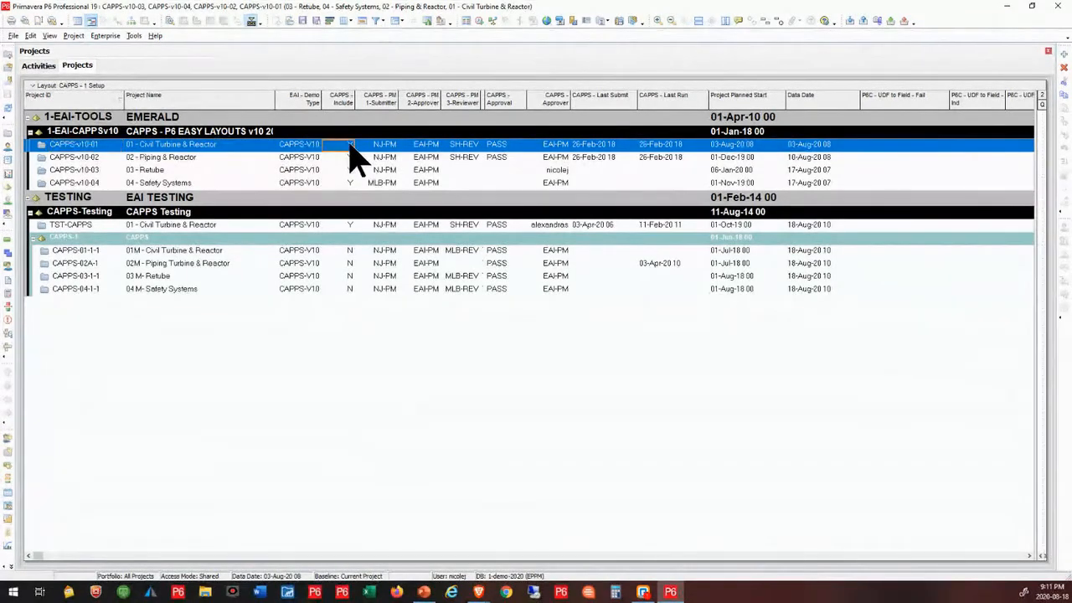
pyautogui.click(335, 144)
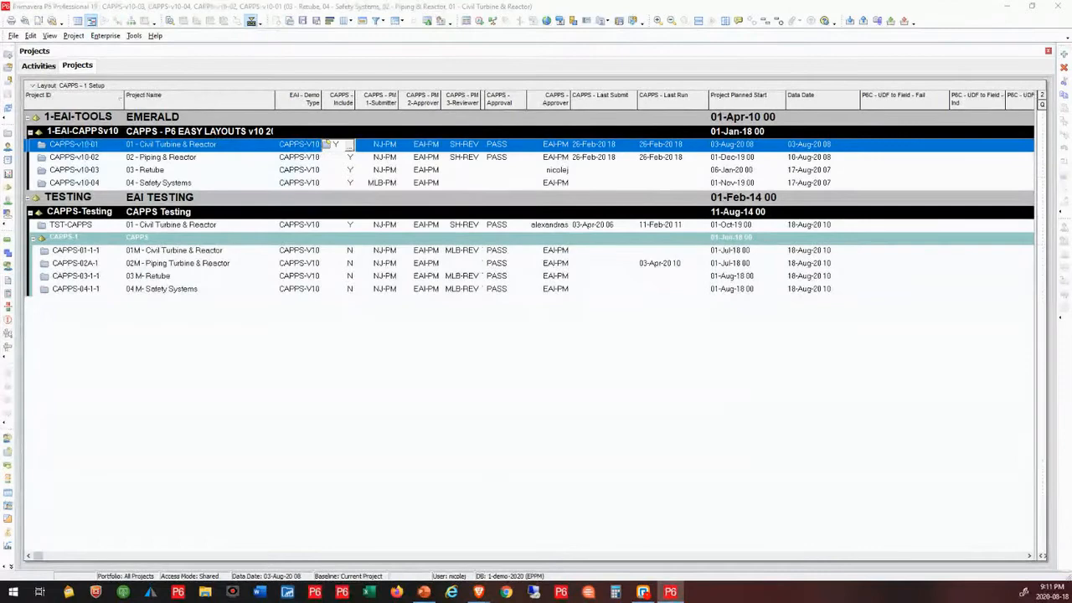
pyautogui.click(348, 144)
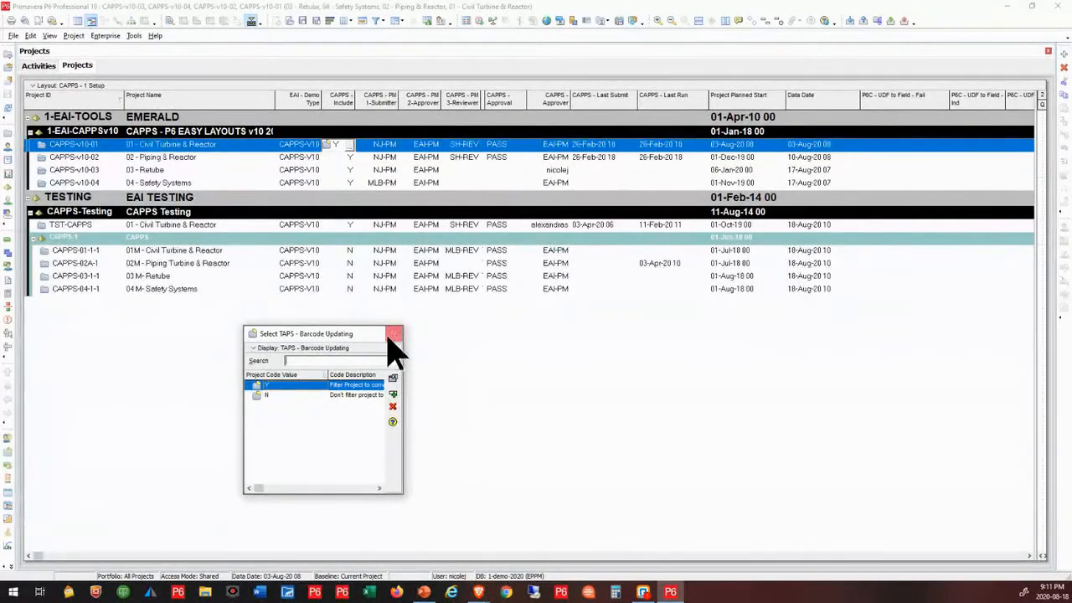
pyautogui.click(394, 334)
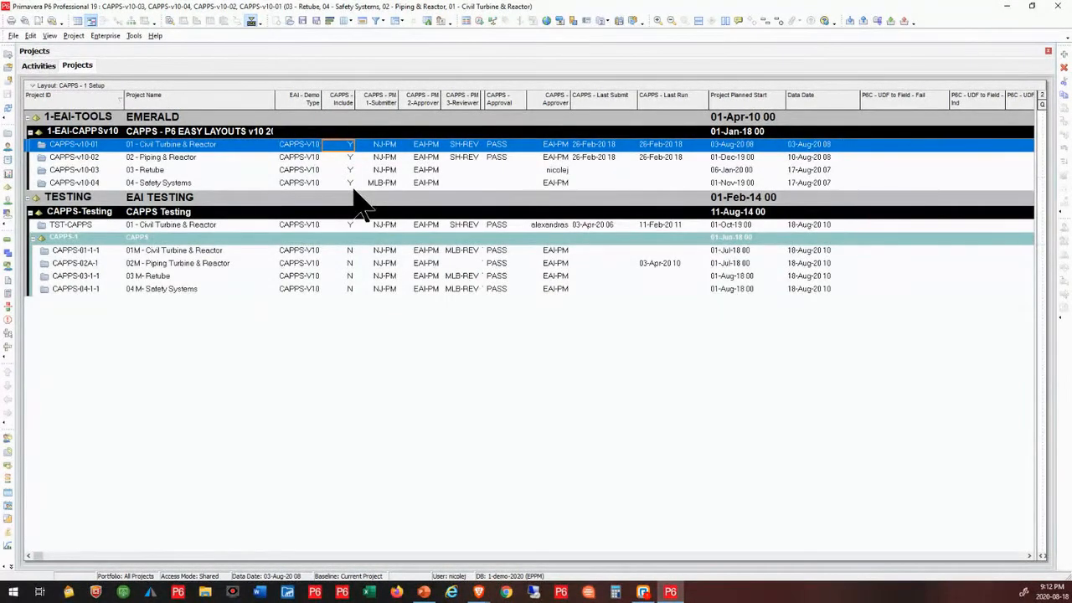
pyautogui.moveTo(418, 113)
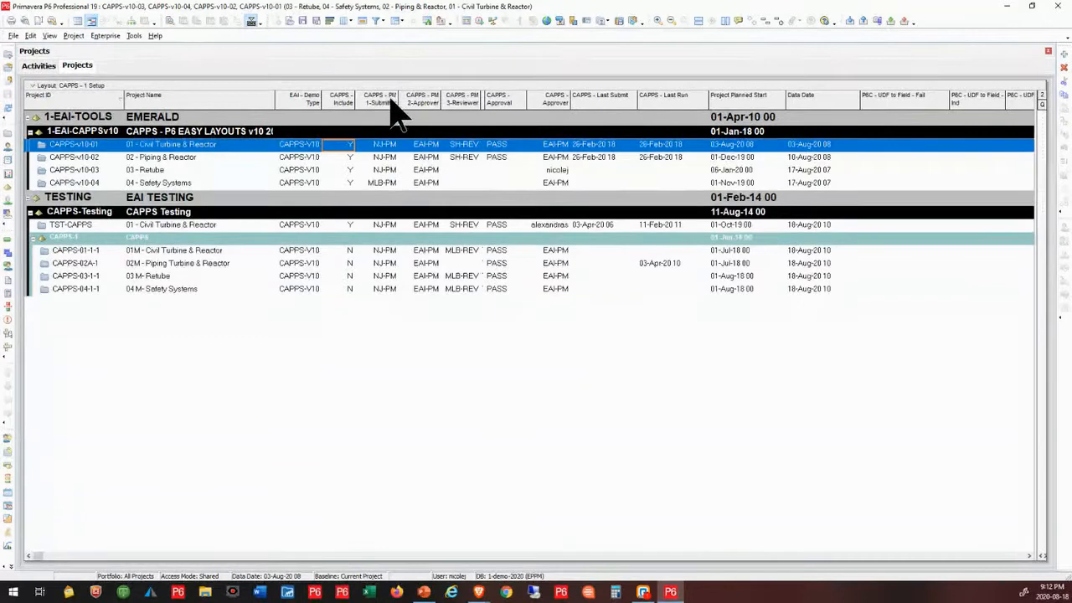
pyautogui.moveTo(390, 171)
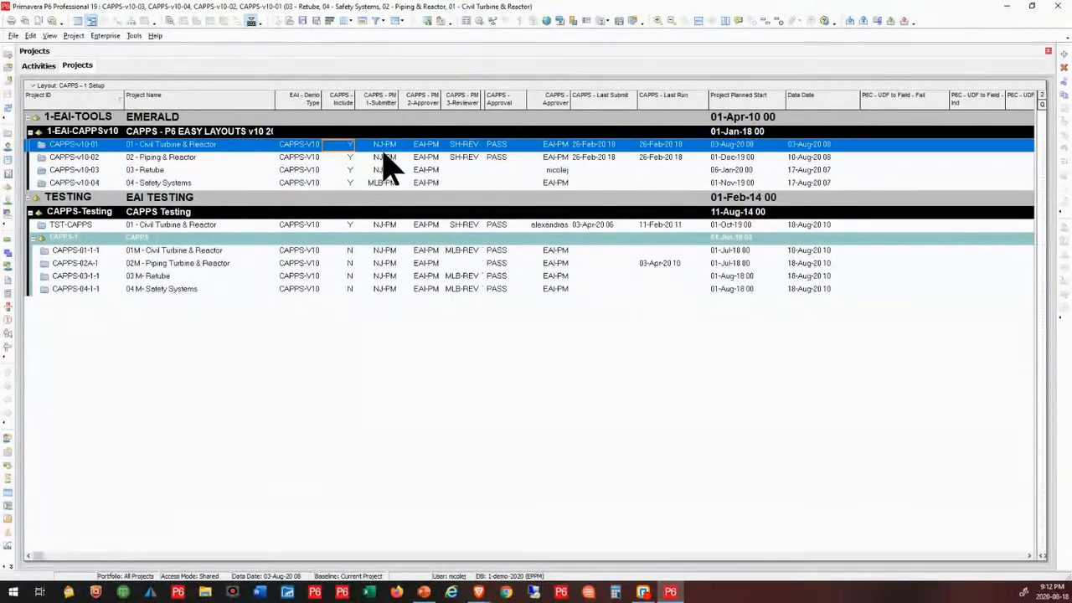
pyautogui.moveTo(394, 183)
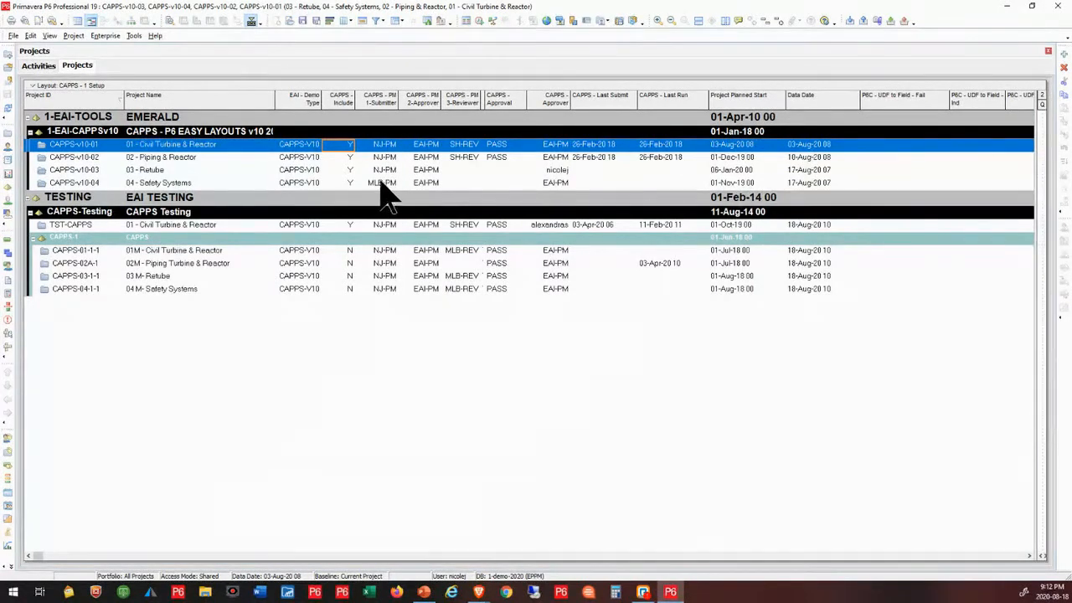
pyautogui.moveTo(401, 200)
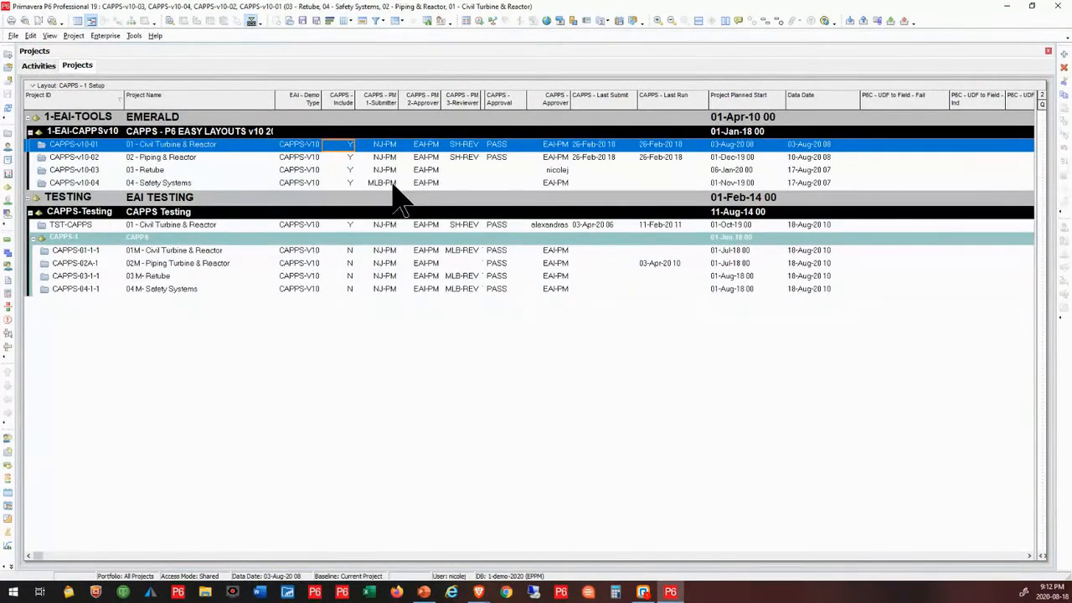
pyautogui.moveTo(411, 197)
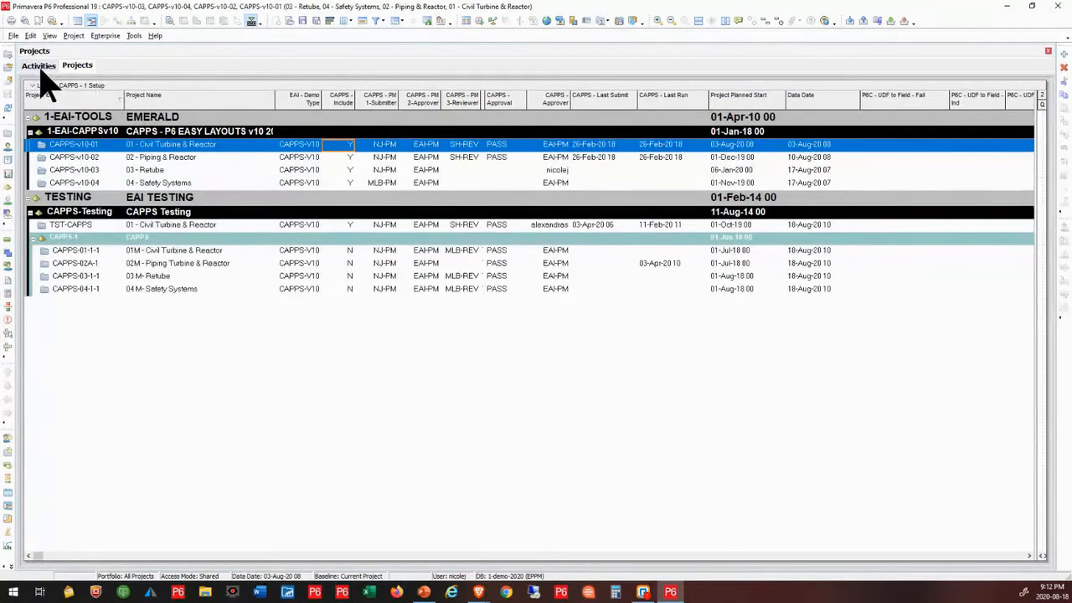
pyautogui.click(38, 65)
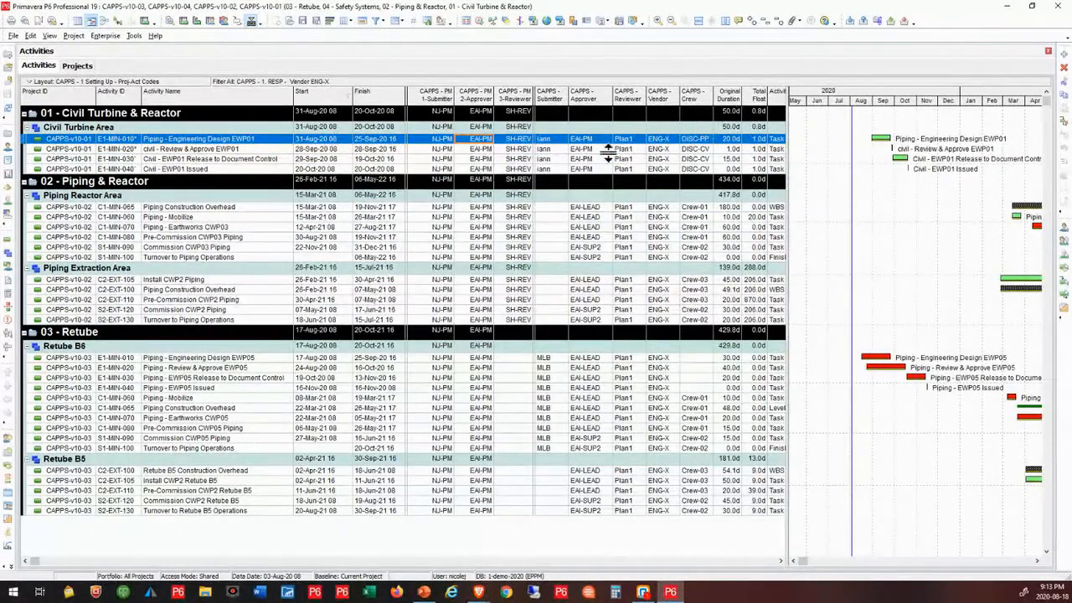
pyautogui.click(581, 138)
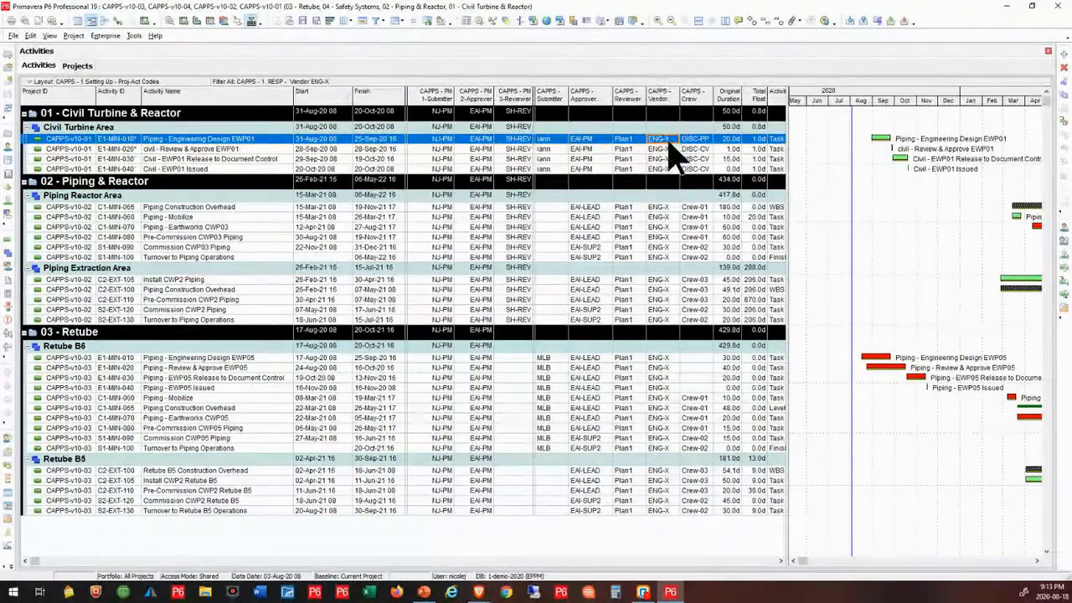
pyautogui.moveTo(677, 340)
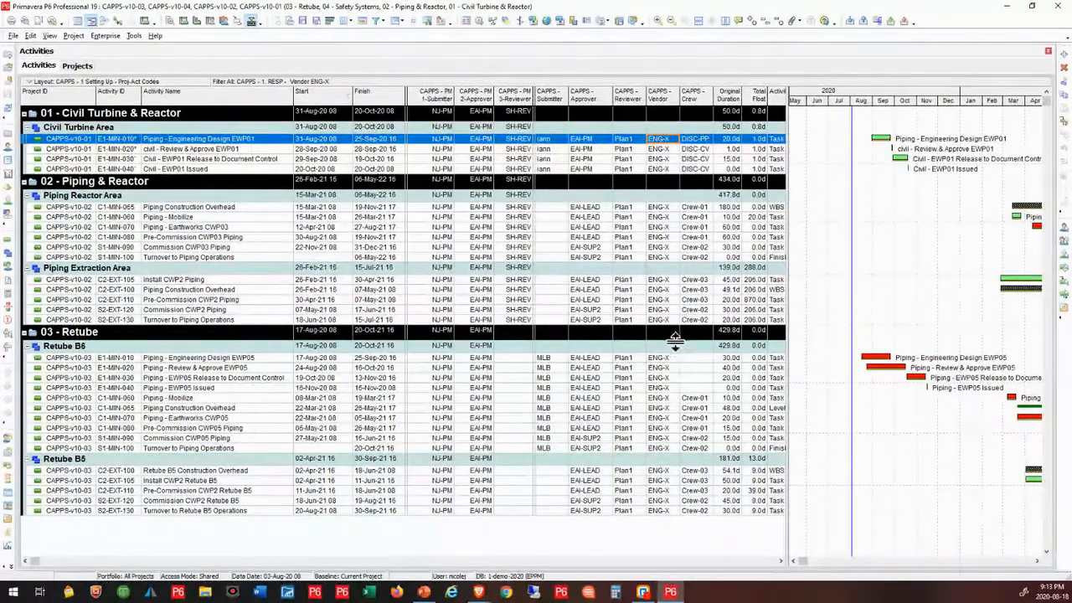
pyautogui.moveTo(339, 93)
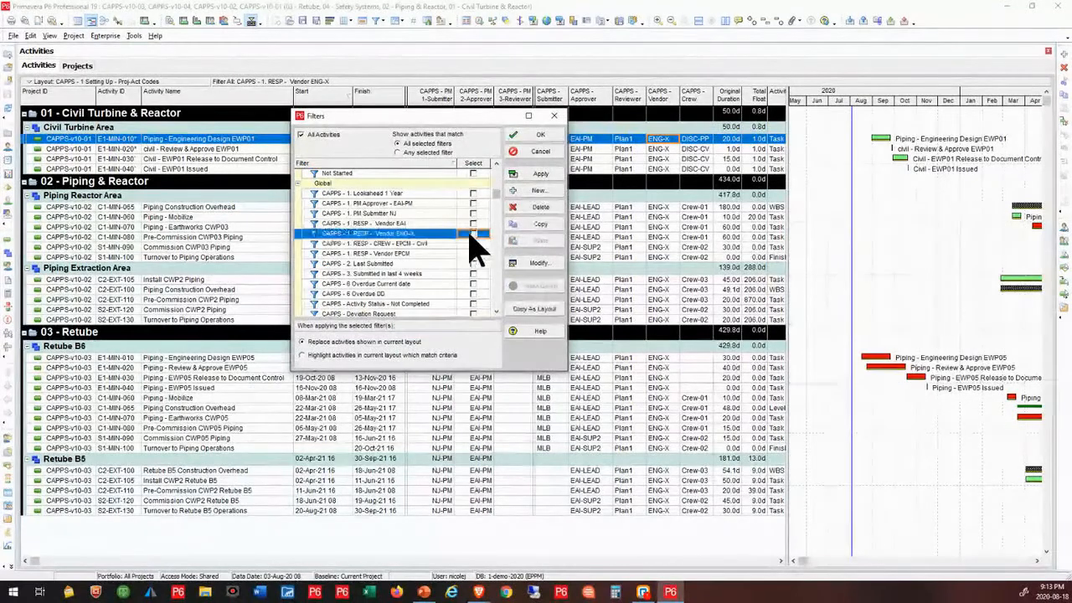
# Replace the vendor ENG-X filter with All Activities and confirm
pyautogui.click(540, 174)
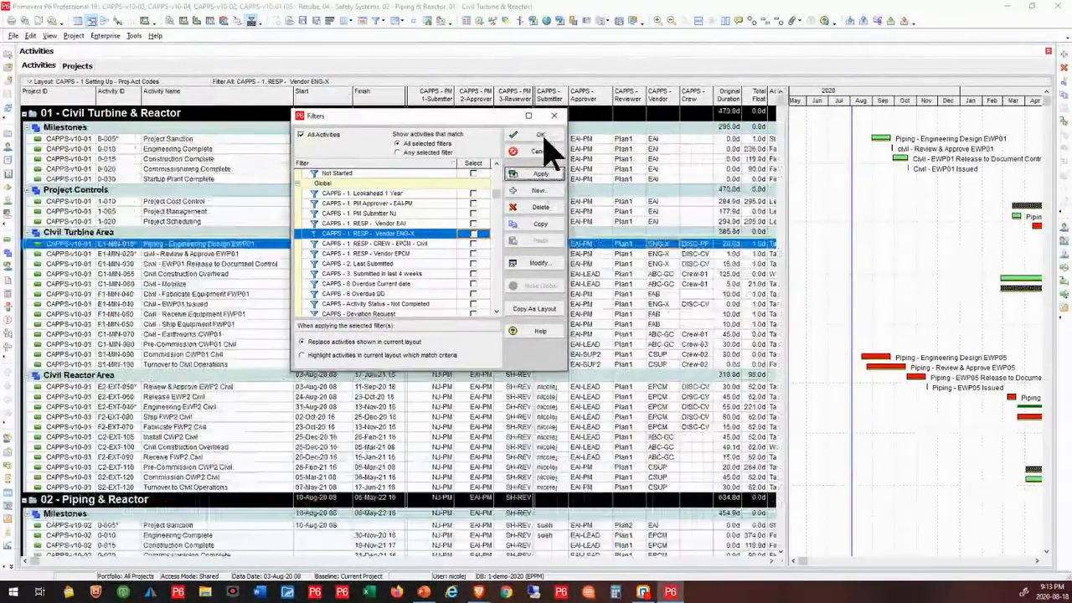
pyautogui.click(540, 134)
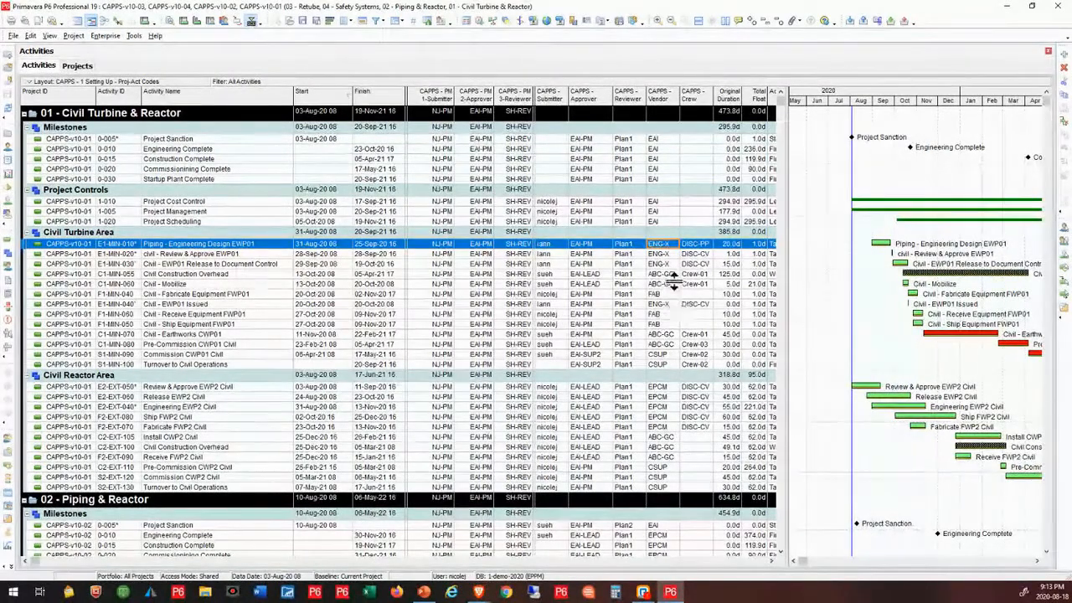
# Set the CAPPS - Crew code of C1-MIN-055 Civil Construction Overhead to DISC-CV
pyautogui.click(185, 274)
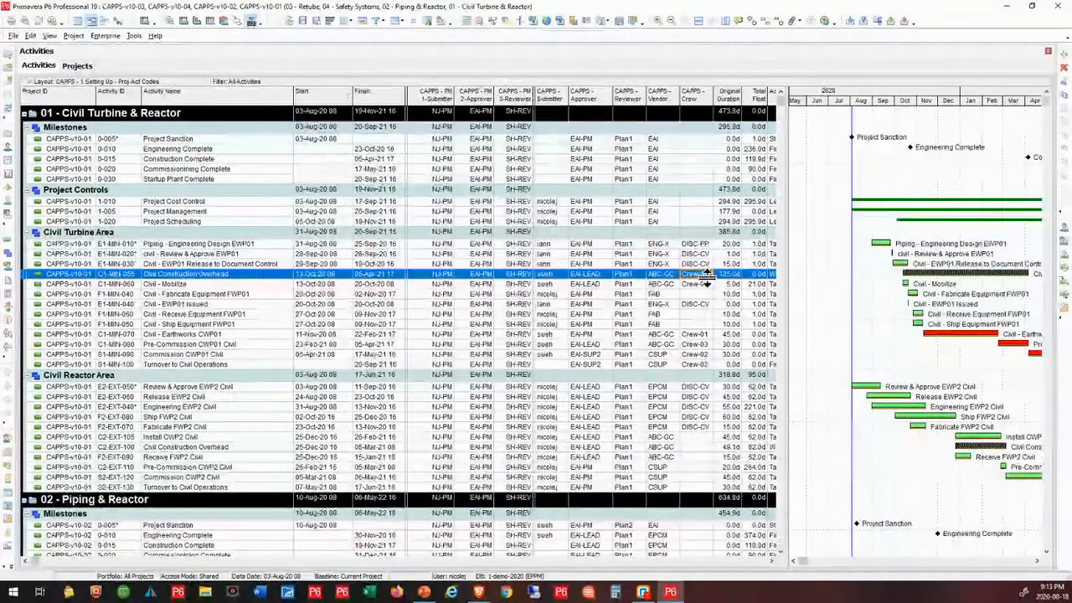
pyautogui.click(182, 334)
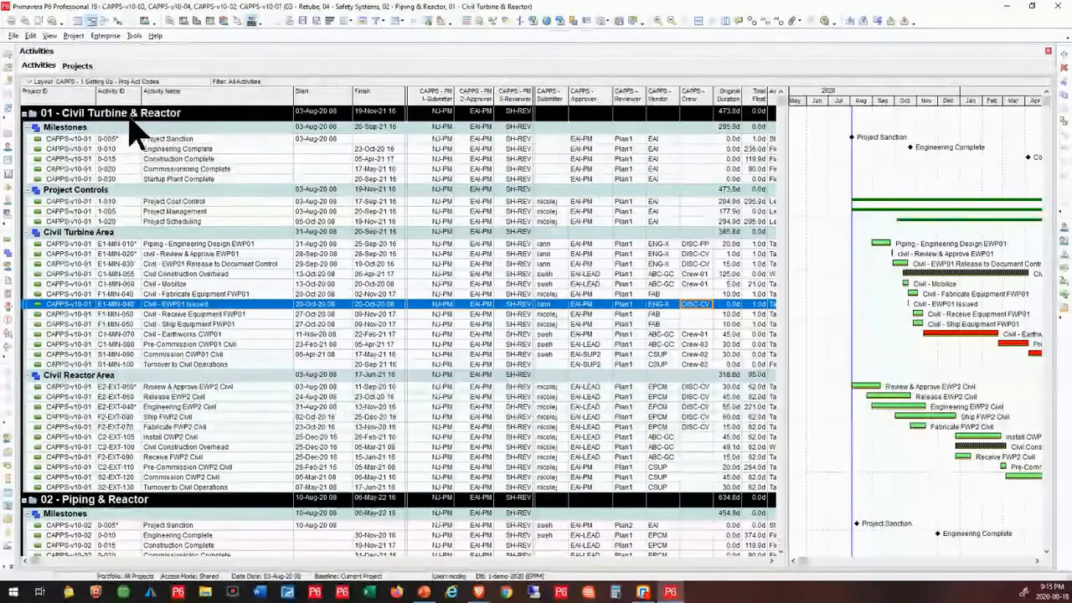
pyautogui.moveTo(155, 515)
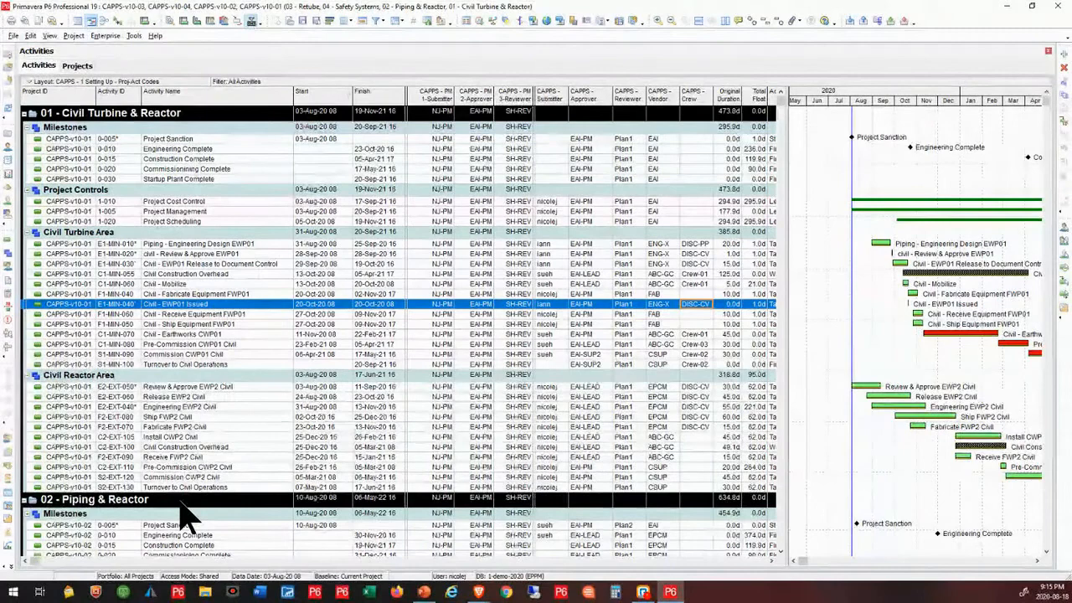
pyautogui.moveTo(125, 125)
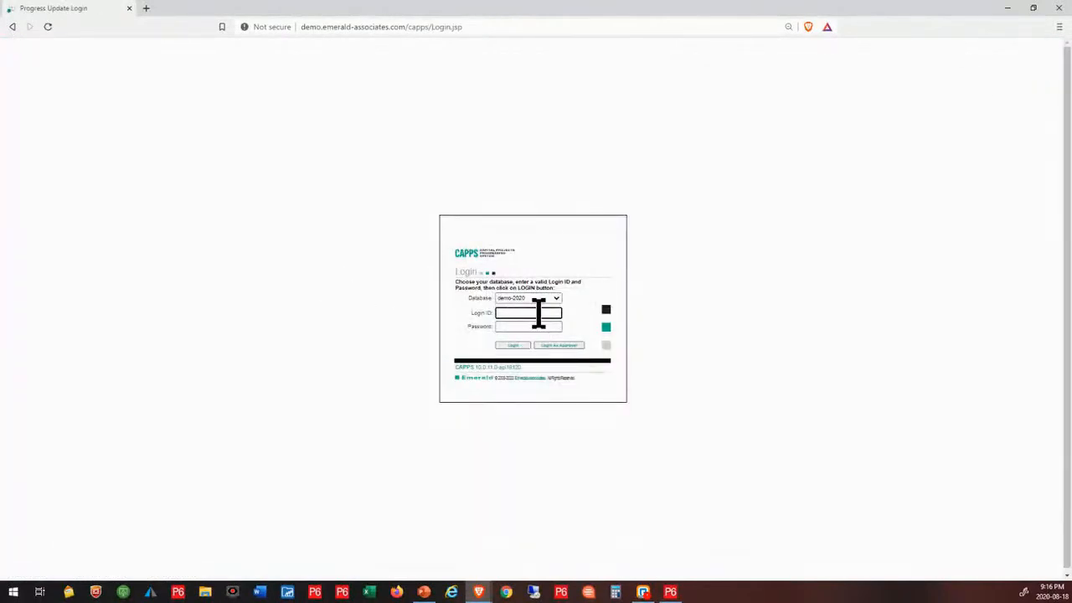
# Enter the CAPPS login ID and password for the demo-2020 database
pyautogui.click(528, 312)
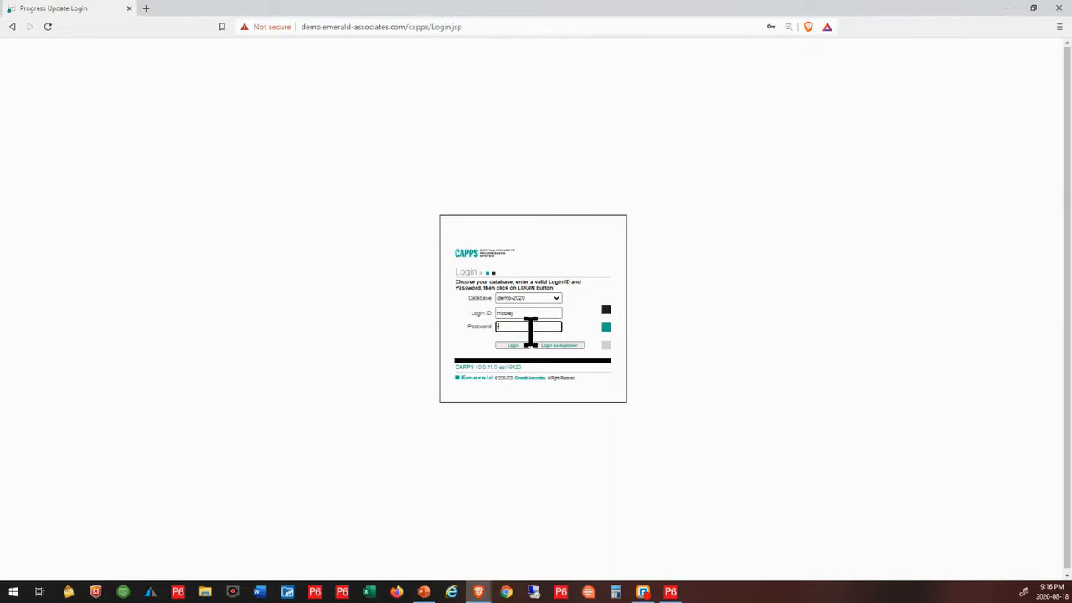
pyautogui.write('password')
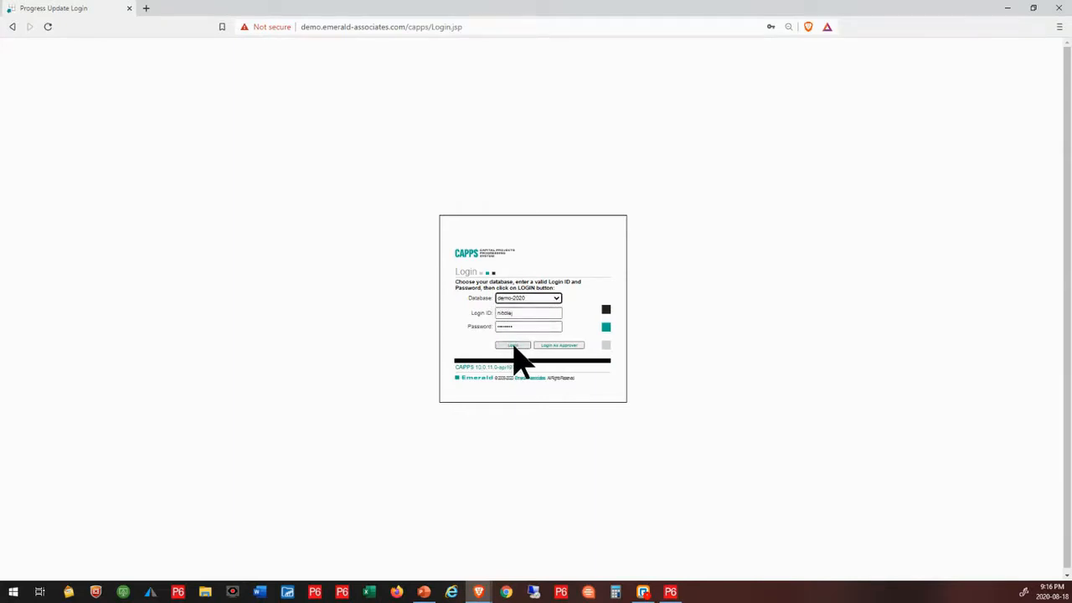
# Log in to Progress Update, then open and cancel the Project column filter
pyautogui.click(512, 345)
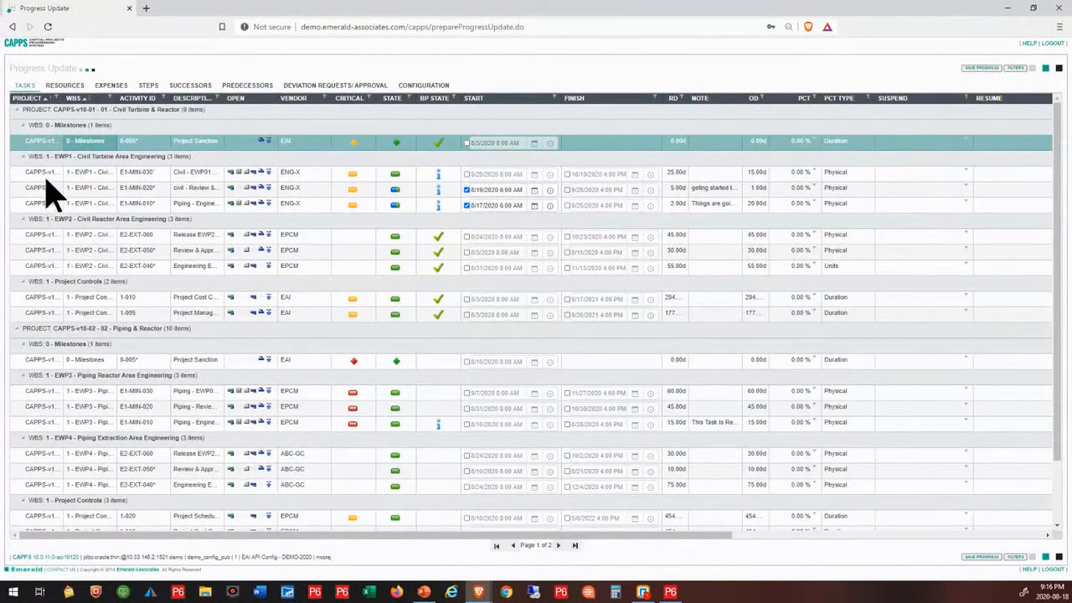
pyautogui.moveTo(65, 113)
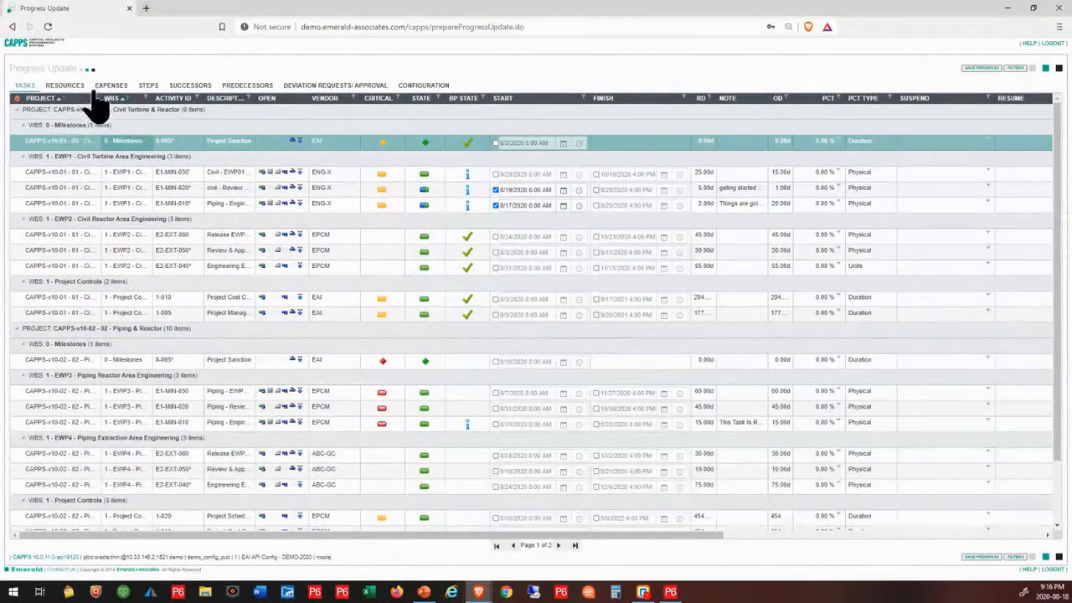
pyautogui.click(66, 98)
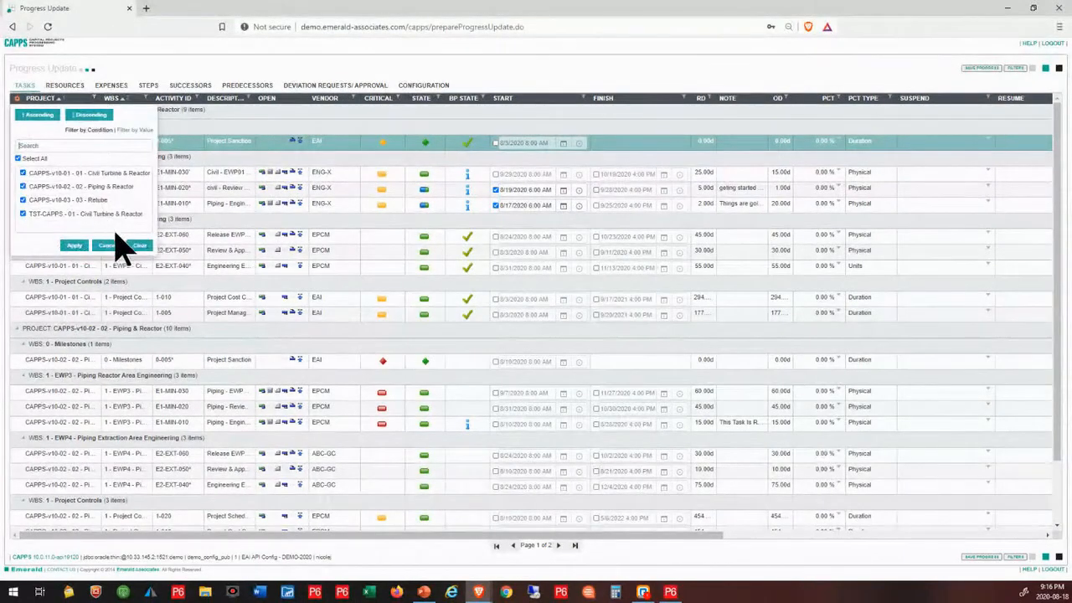
pyautogui.click(74, 246)
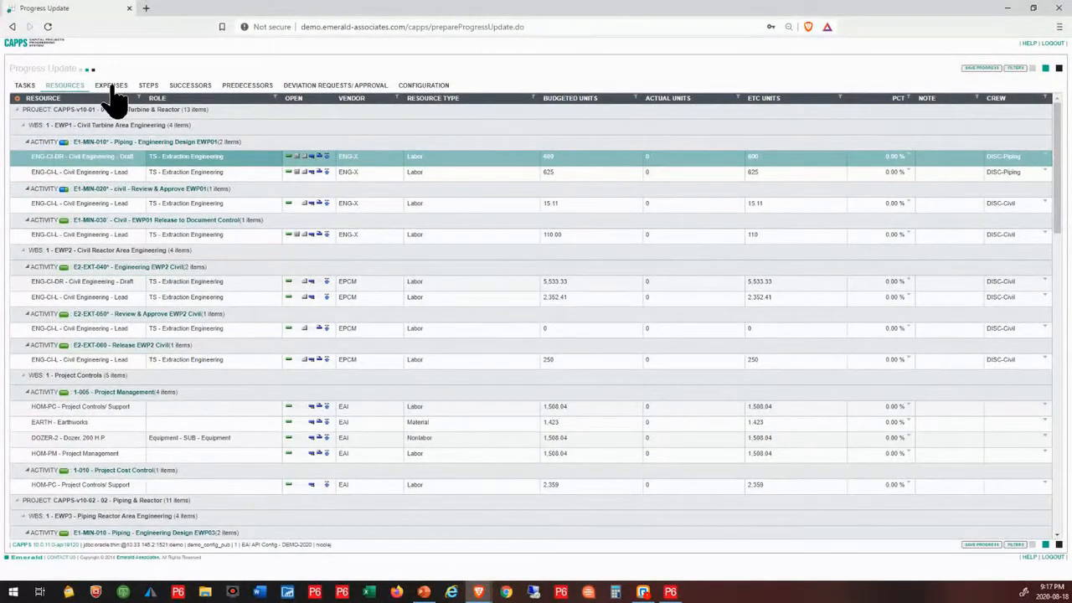
pyautogui.moveTo(150, 105)
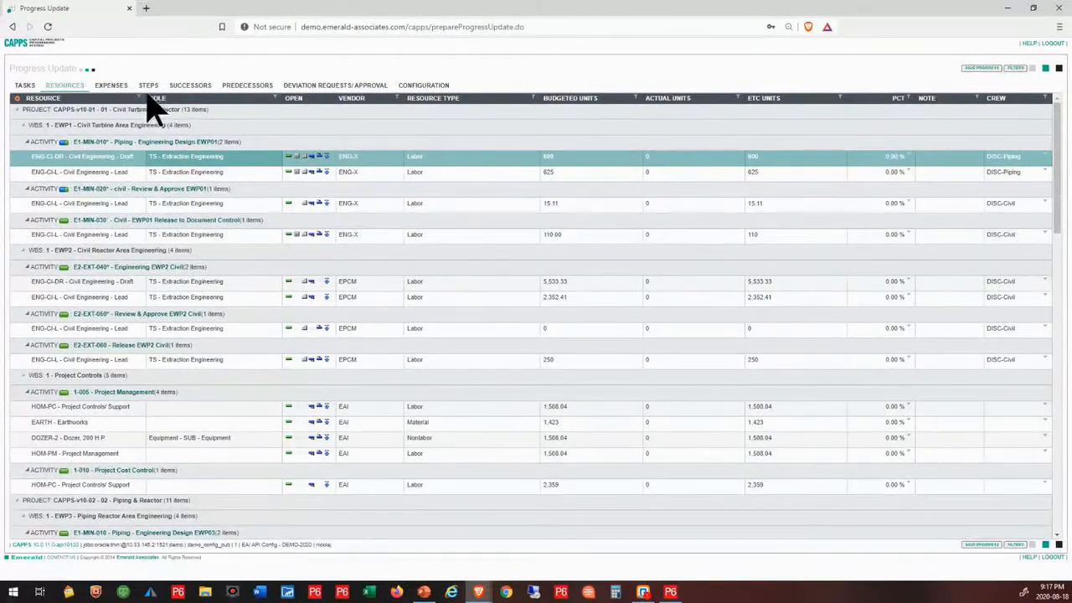
# Review the SUCCESSORS list, then switch to the PREDECESSORS relationships
pyautogui.click(191, 84)
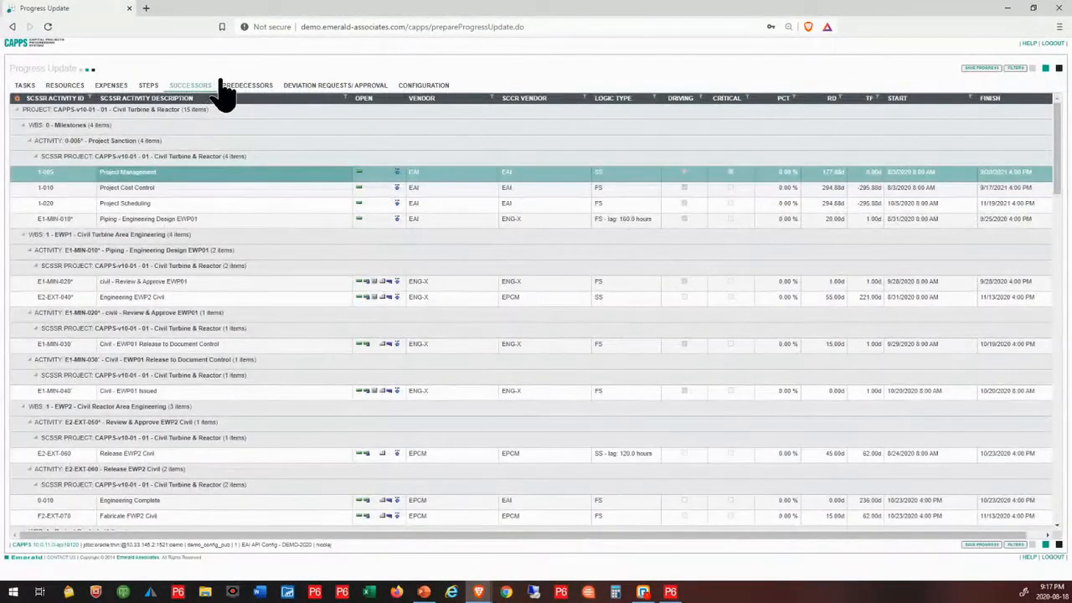
pyautogui.moveTo(251, 101)
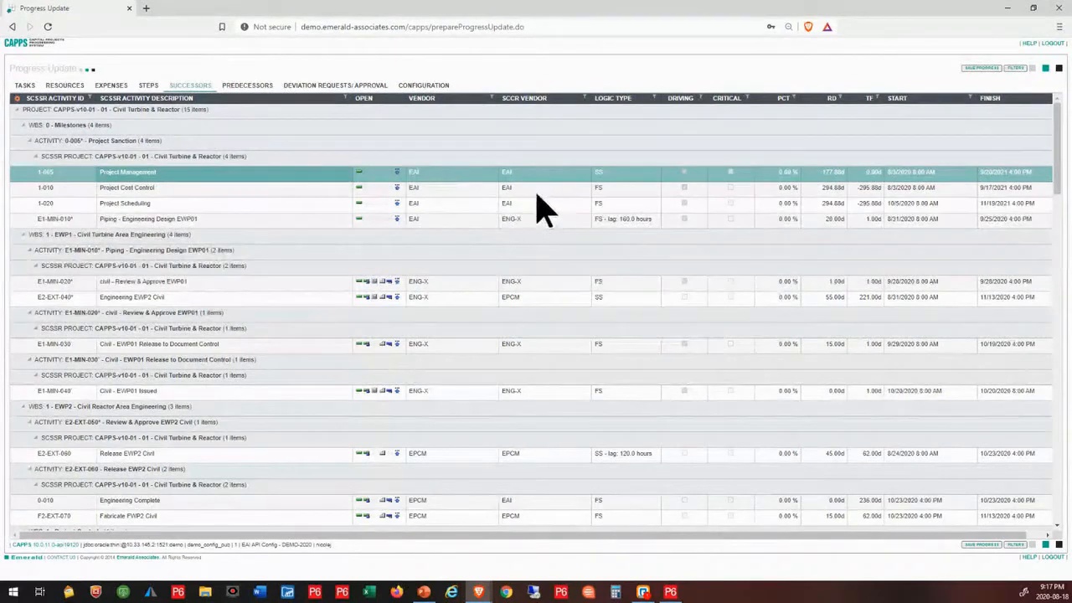
pyautogui.moveTo(624, 217)
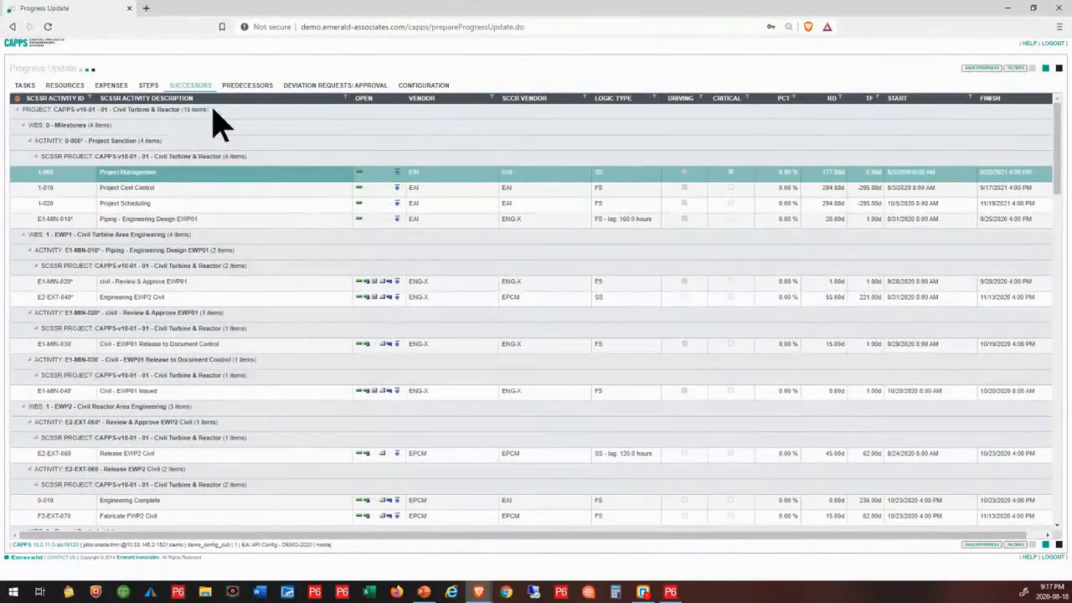
pyautogui.click(247, 85)
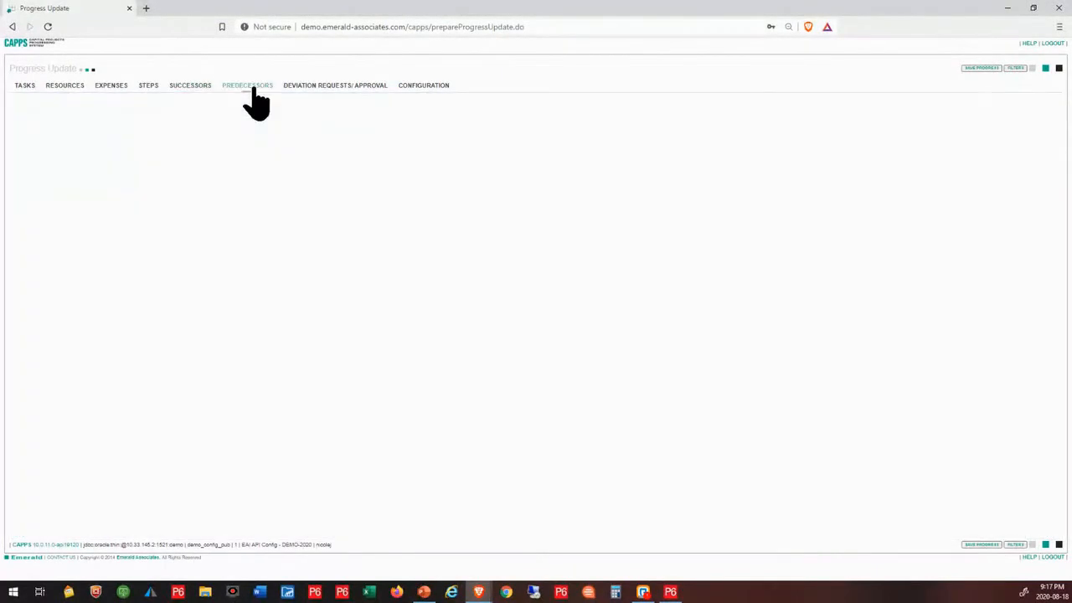
pyautogui.click(247, 84)
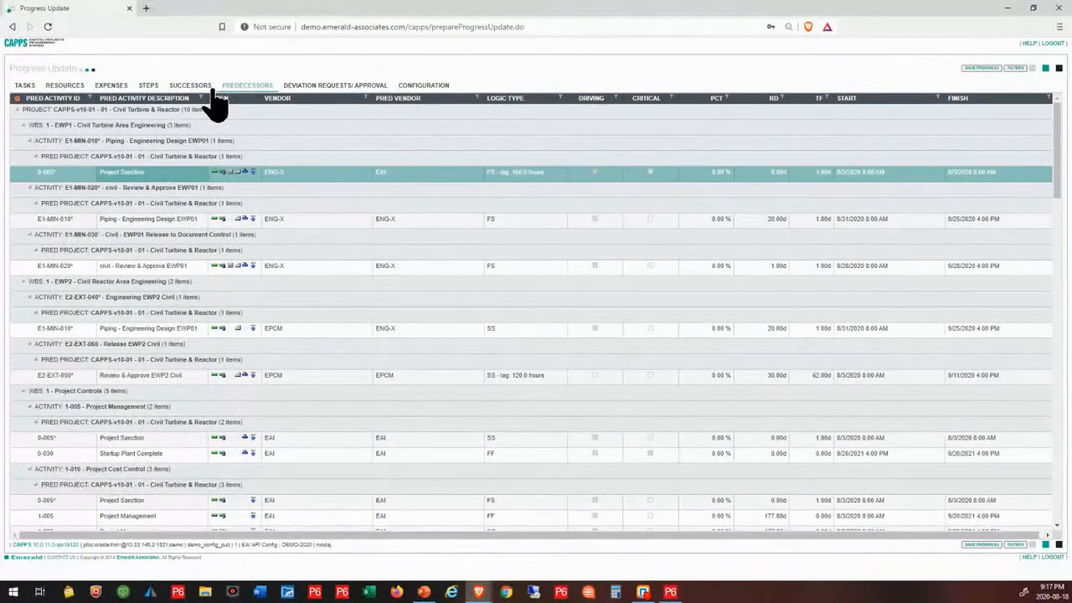
# Open DEVIATION REQUESTS/APPROVAL to review start, finish and duration variances per activity
pyautogui.click(335, 84)
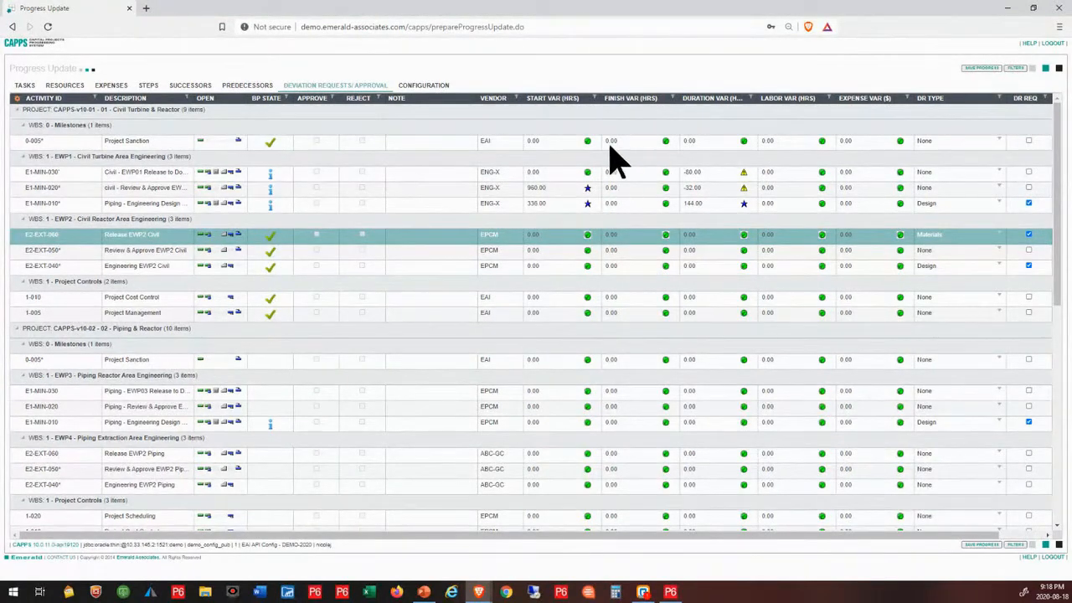
pyautogui.moveTo(712, 206)
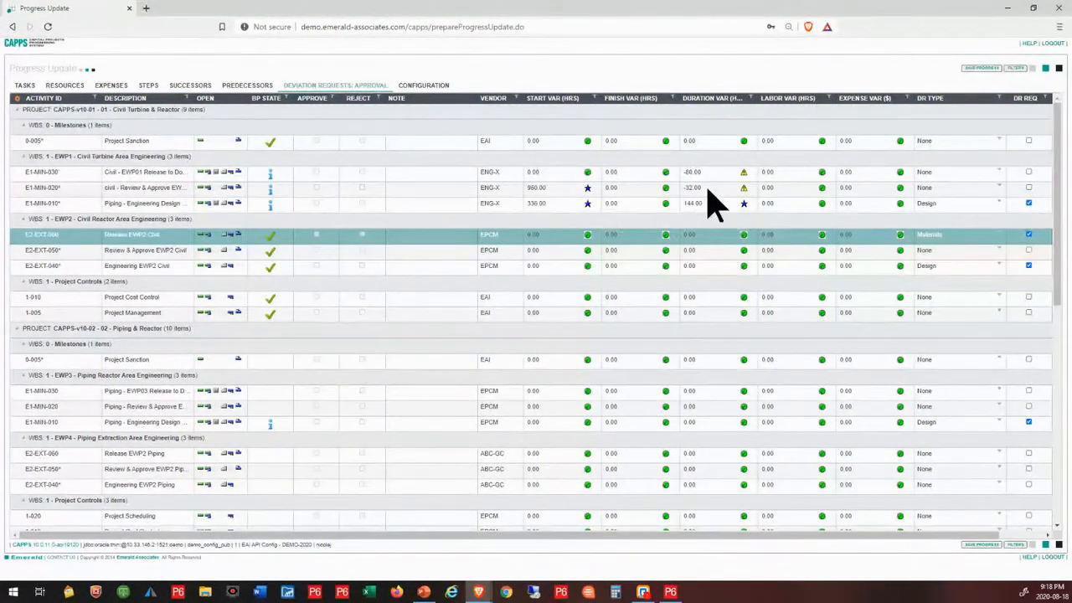
pyautogui.moveTo(498, 214)
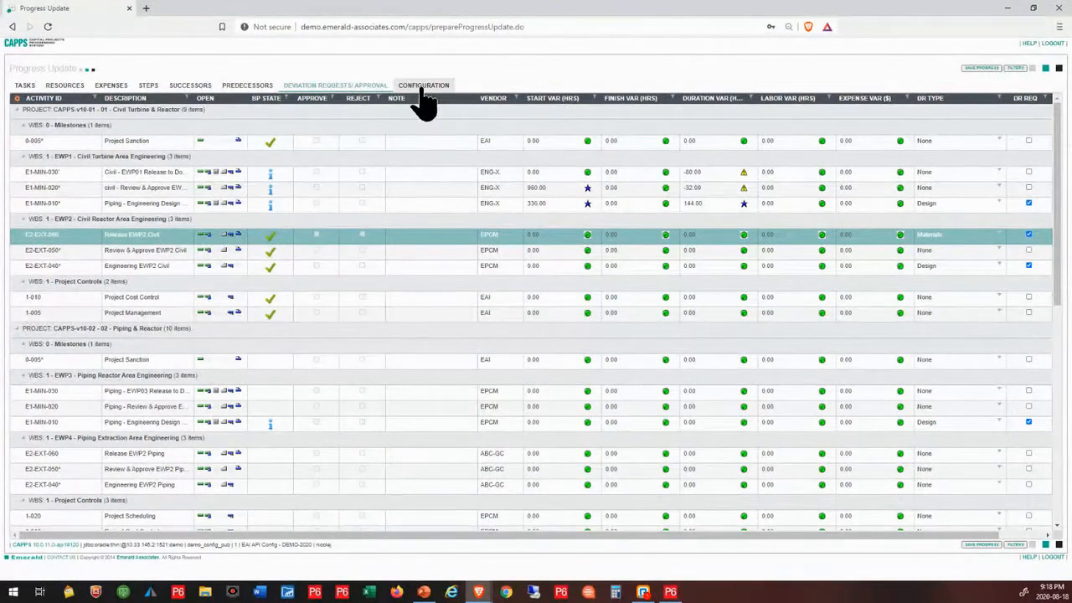
# Select the NJ - Tasks Only layout under CONFIGURATION
pyautogui.click(423, 84)
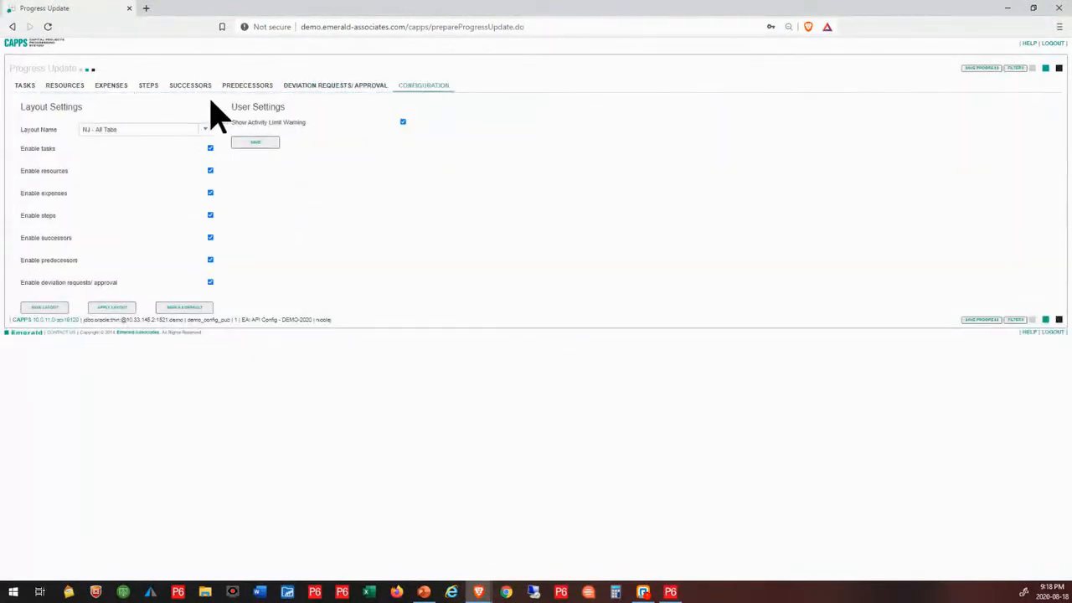
pyautogui.moveTo(184, 118)
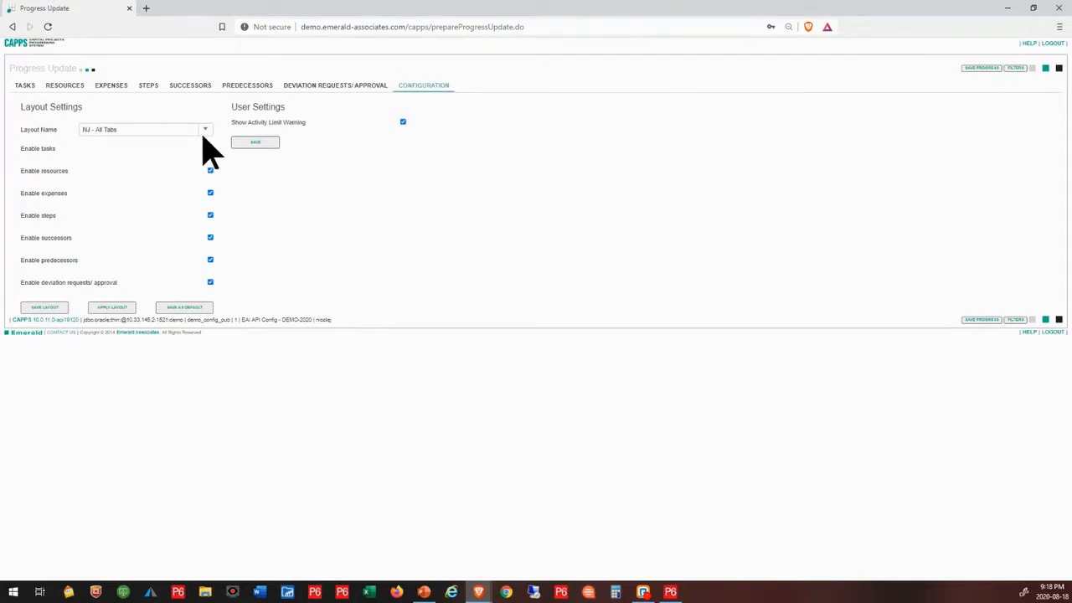
pyautogui.click(205, 129)
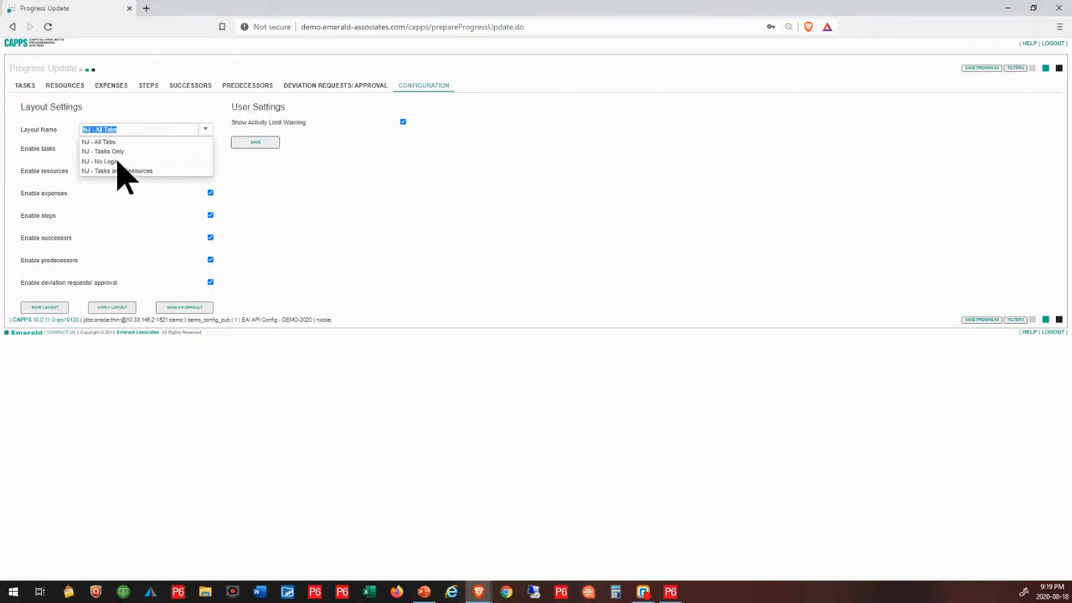
pyautogui.click(103, 151)
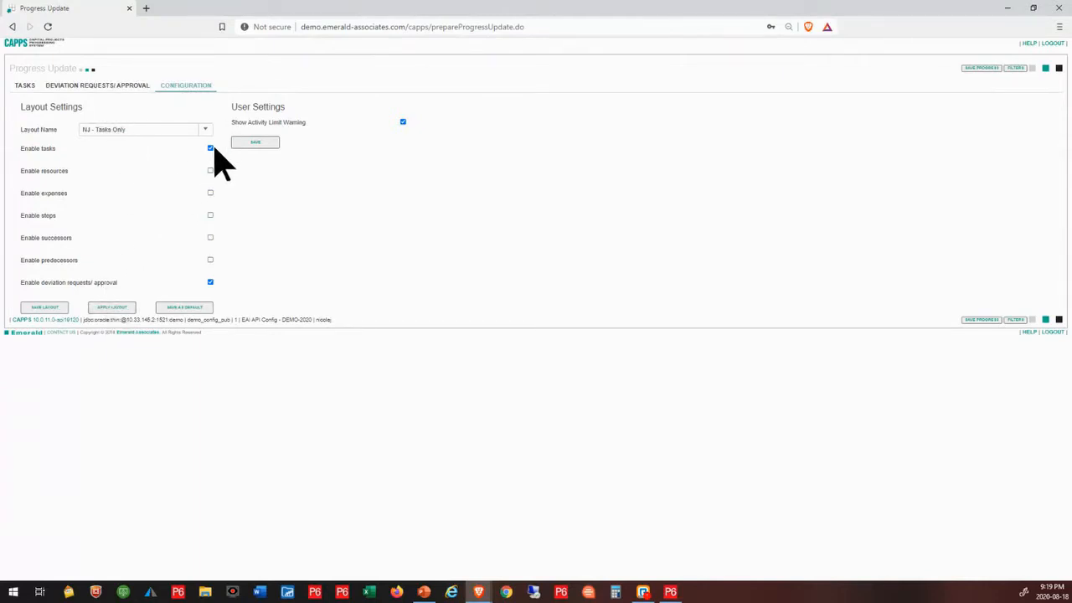
pyautogui.moveTo(55, 159)
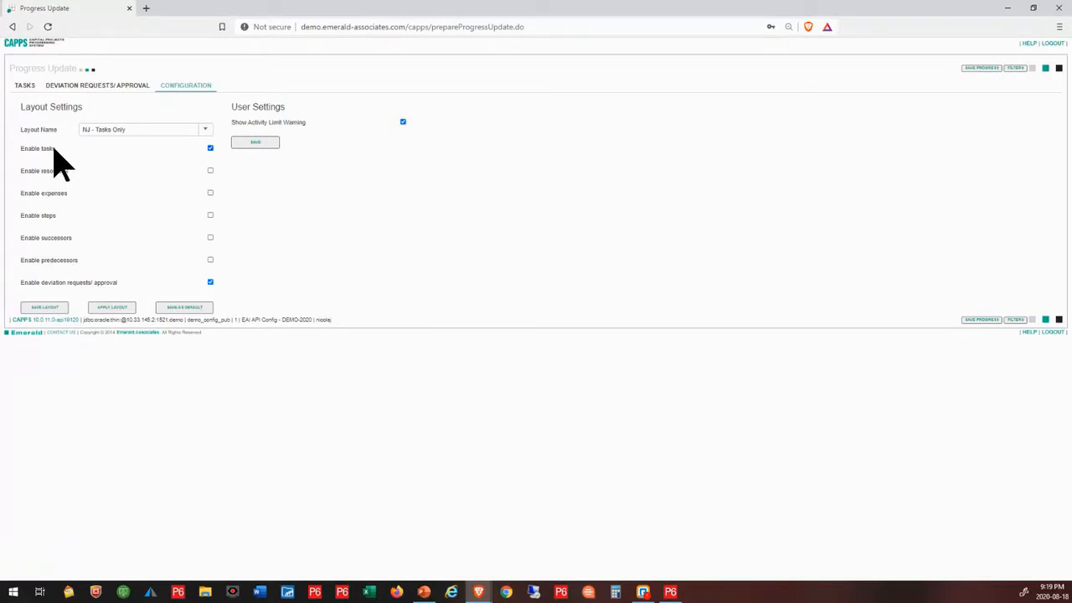
pyautogui.moveTo(84, 107)
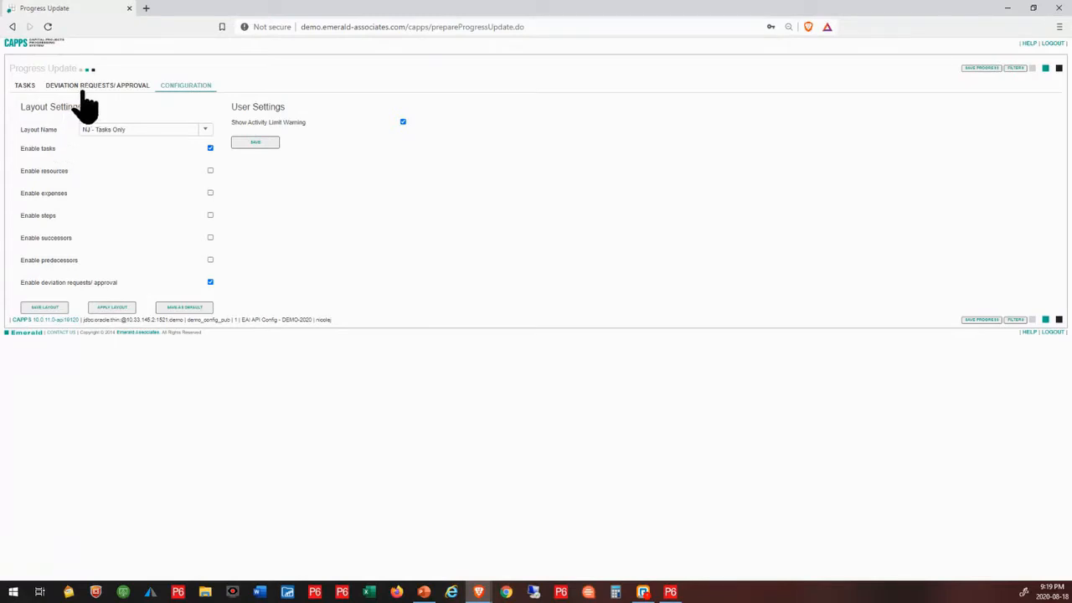
pyautogui.moveTo(58, 159)
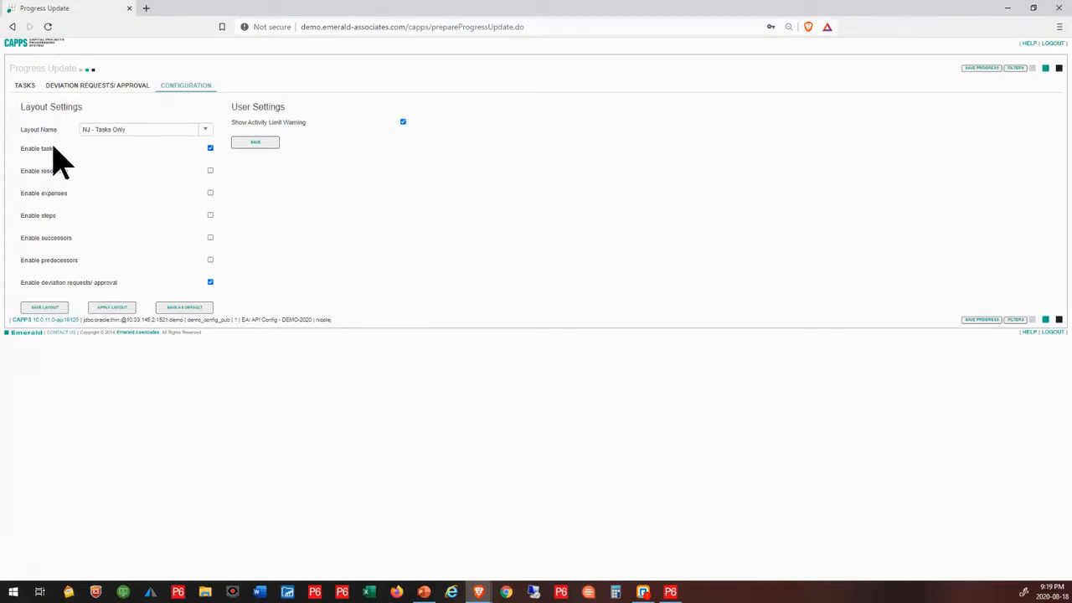
# Return to the task list and filter the Vendor column to ENG-X only
pyautogui.click(24, 84)
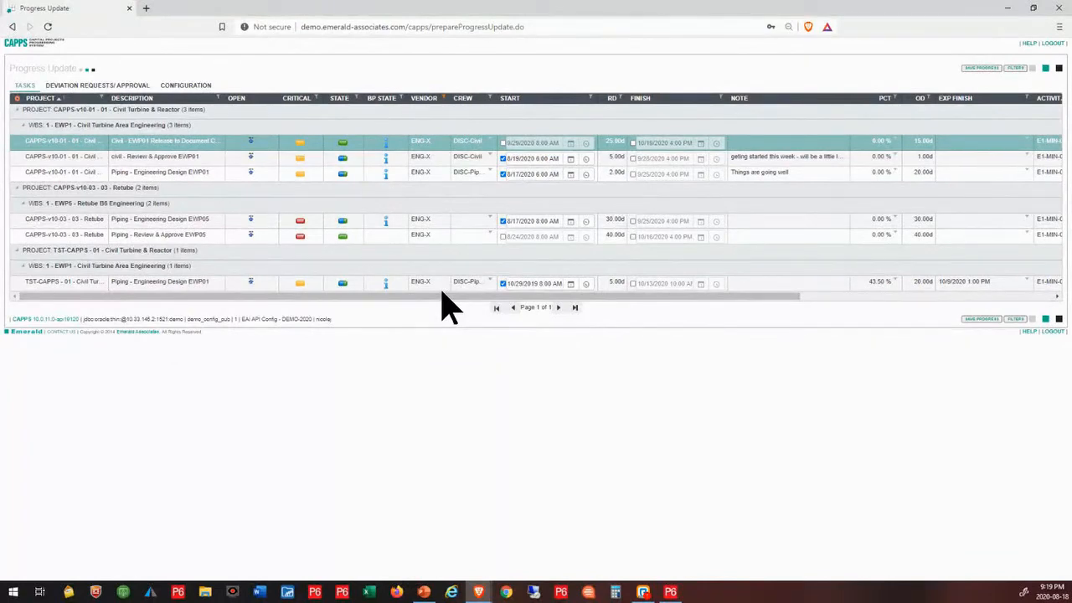
pyautogui.click(438, 98)
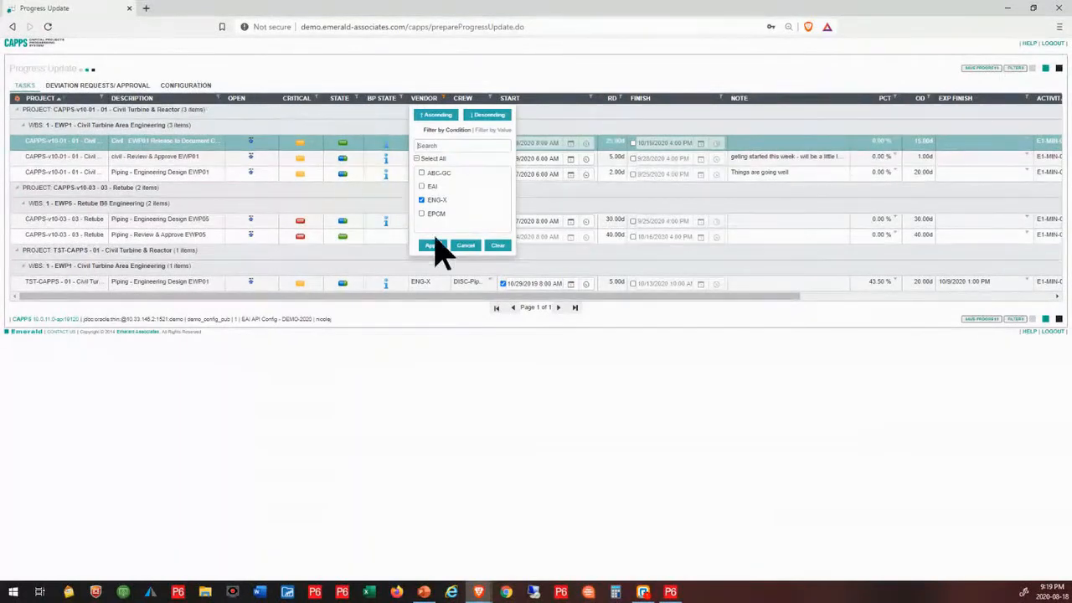
pyautogui.moveTo(469, 210)
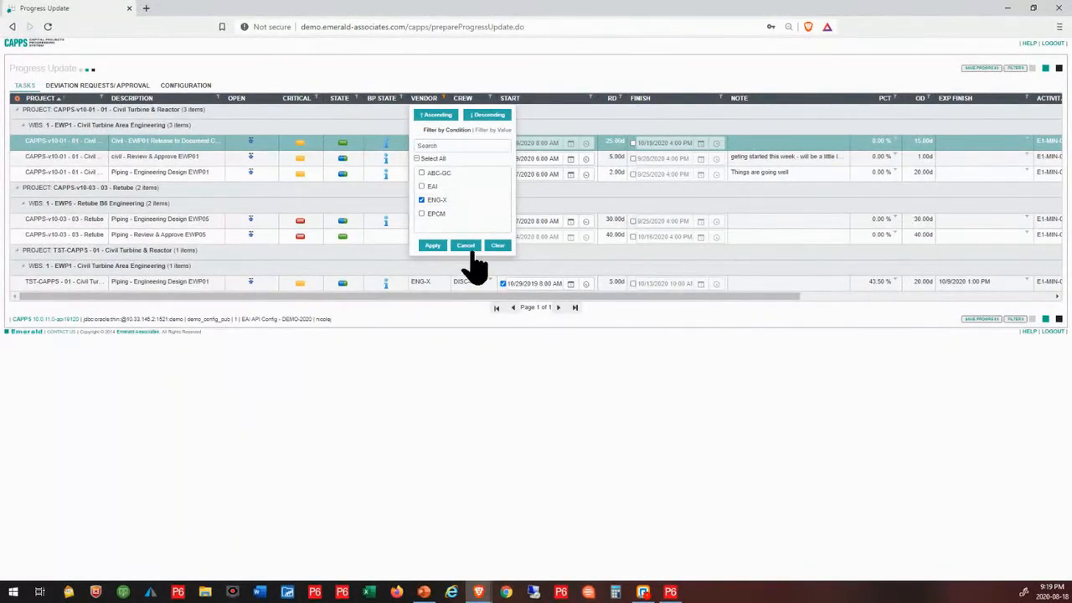
pyautogui.click(432, 245)
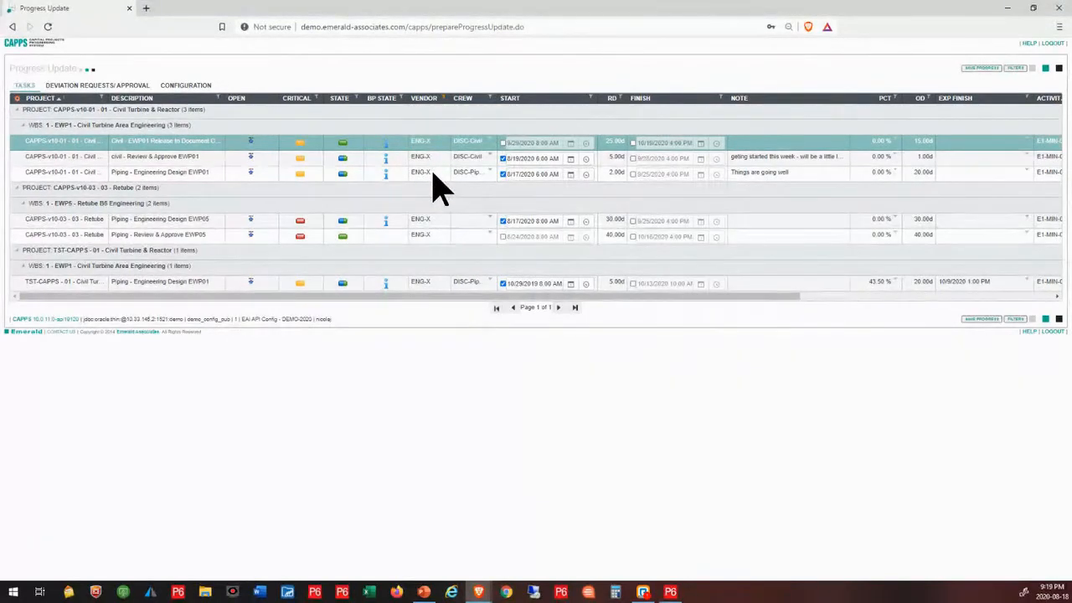